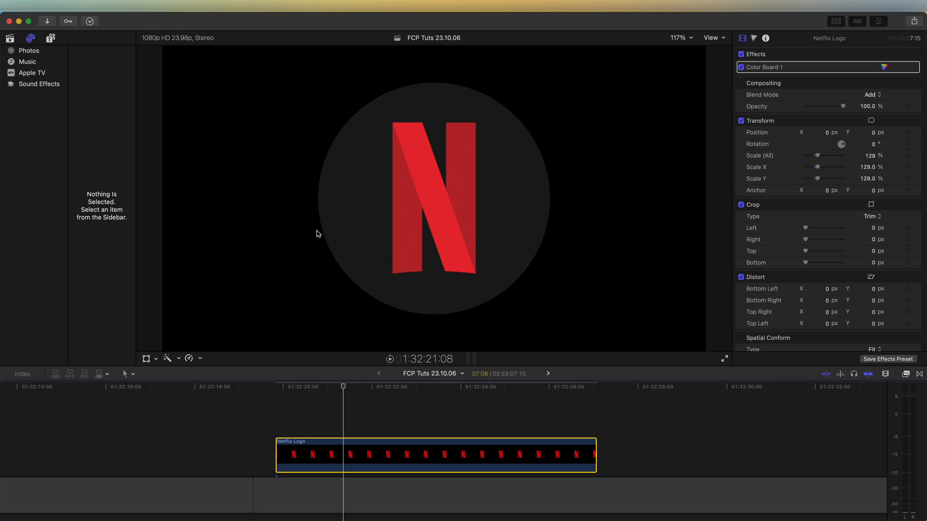
Show the Solids category under Generators in the Titles and Generators sidebar.
left_click(50, 38)
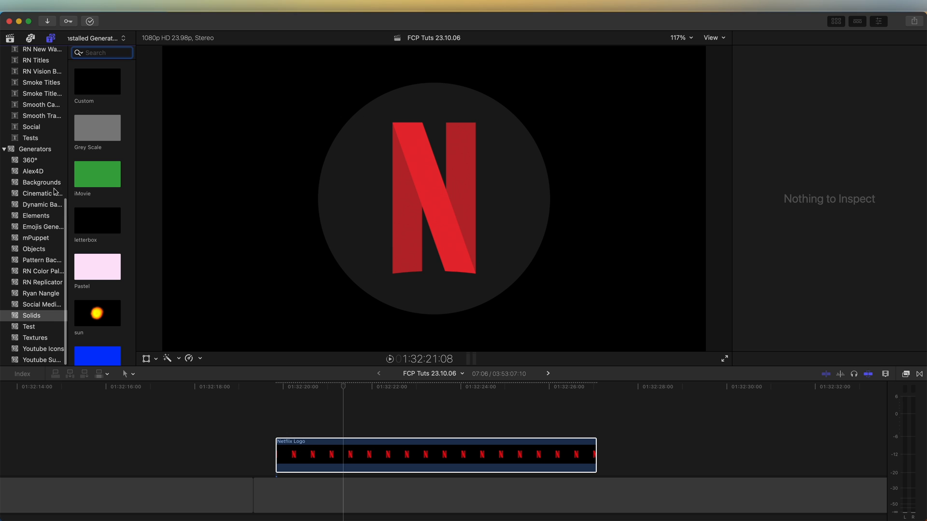
scroll("down", 3)
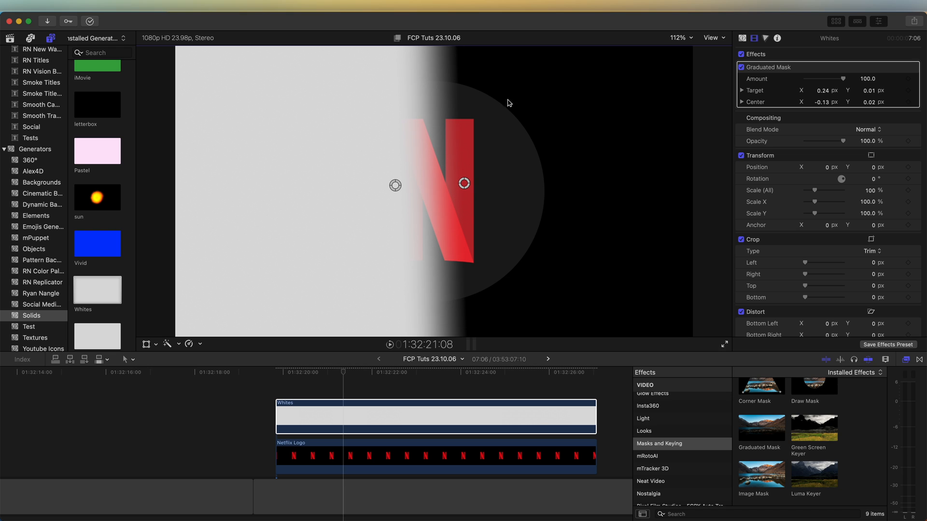
mouse_move(453, 190)
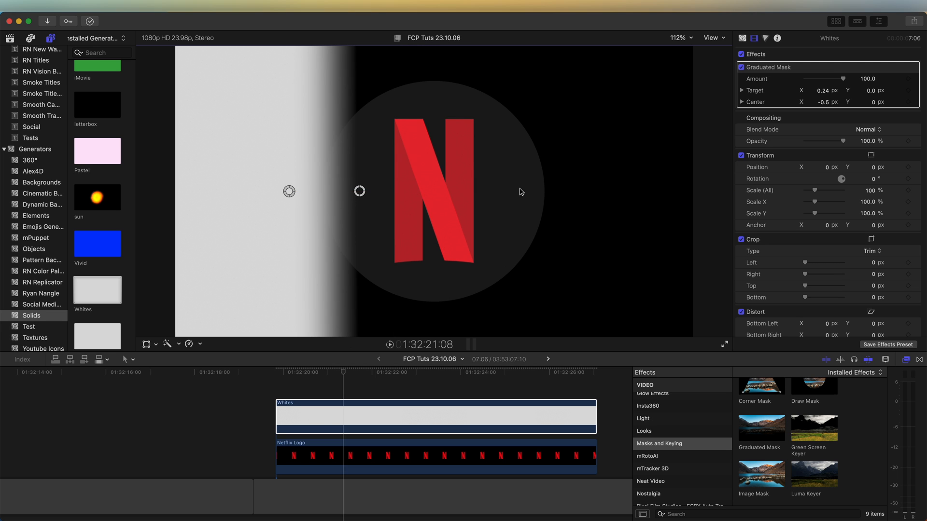
Reshape the Graduated Mask so the white solid keeps only a narrow soft edge at frame left.
left_click_drag(360, 191, 479, 155)
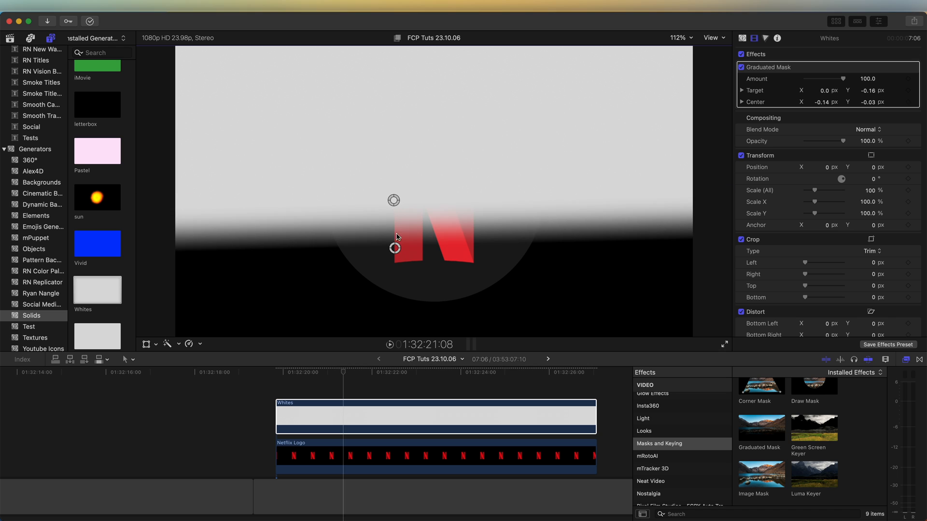
left_click_drag(393, 200, 214, 200)
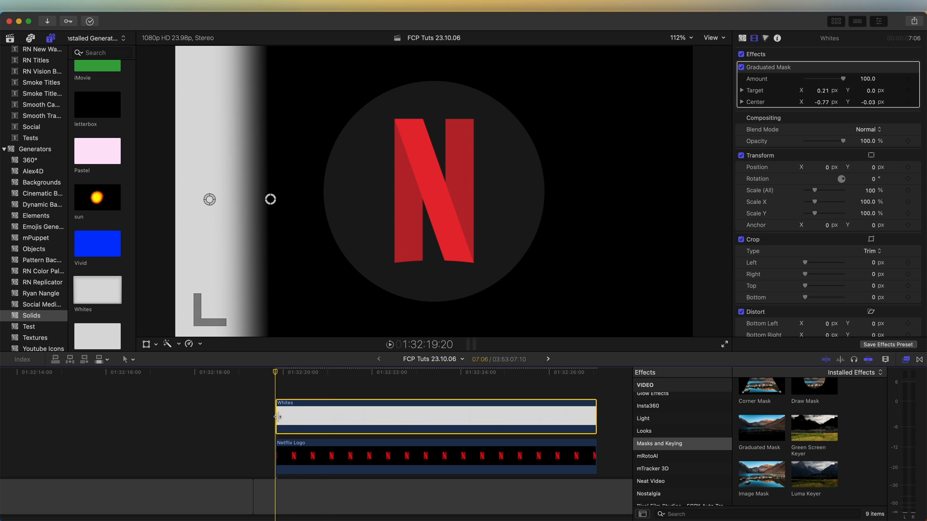
mouse_move(834, 112)
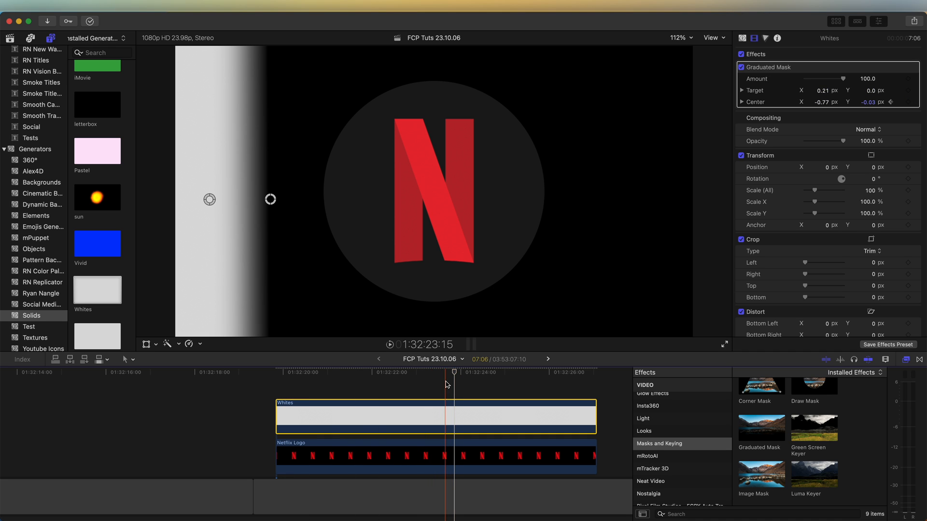
Drag the keyframed mask center rightward so the white wipe sweeps over the logo.
left_click_drag(210, 199, 466, 192)
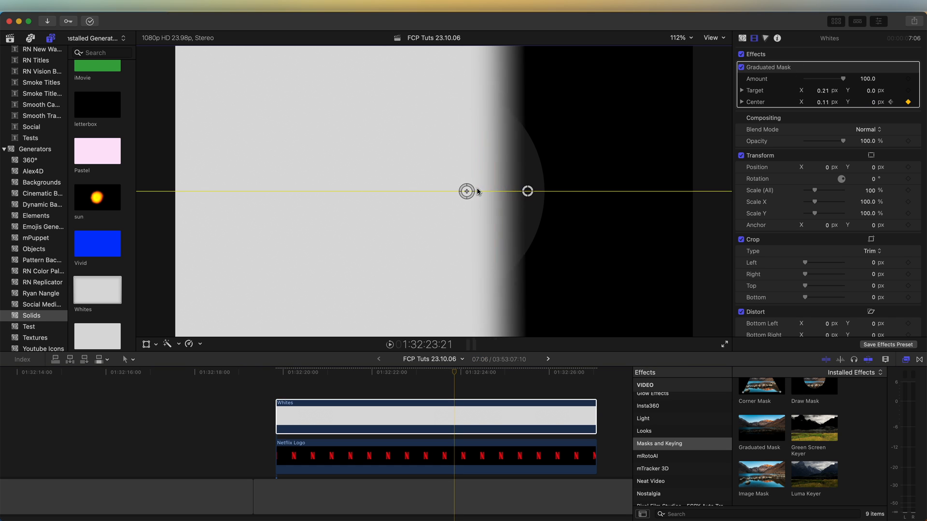
left_click_drag(465, 192, 591, 191)
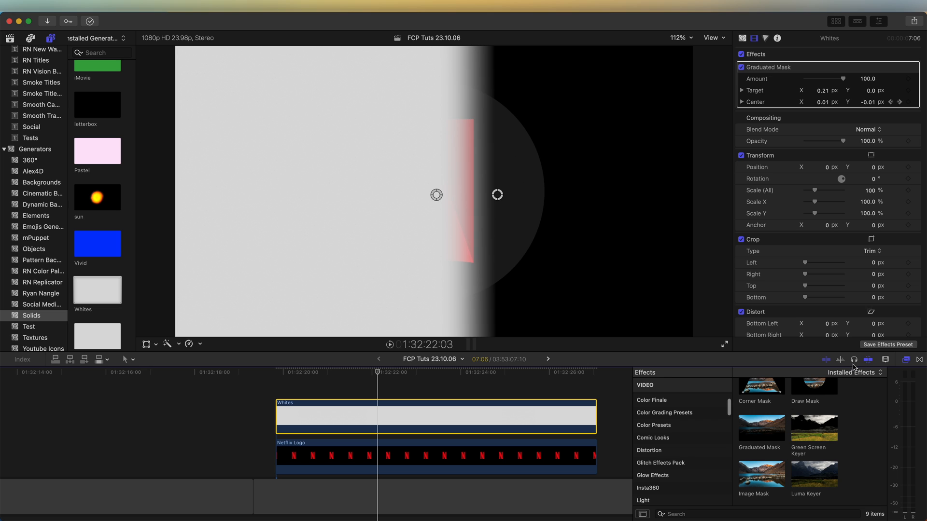
Apply Distortion > Underwater to the Whites clip, then browse the Stylize effects.
left_click(649, 451)
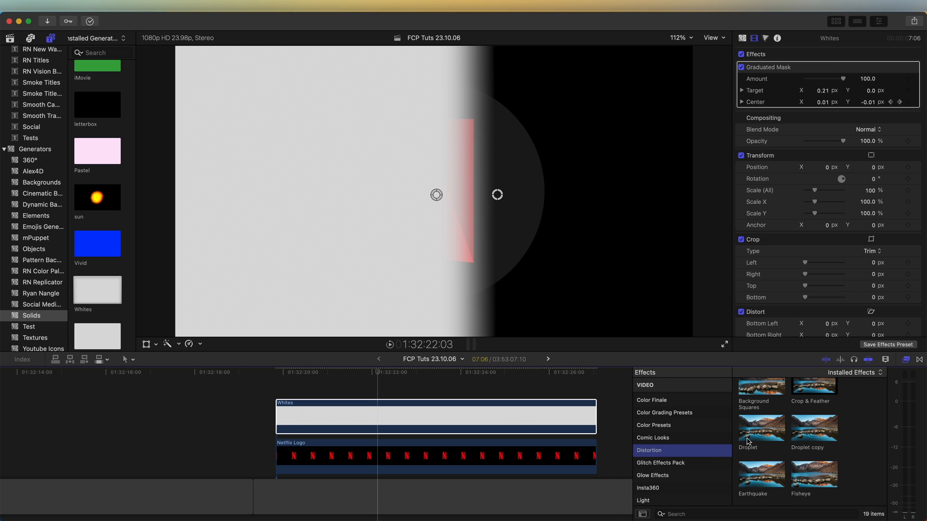
scroll("down", 3)
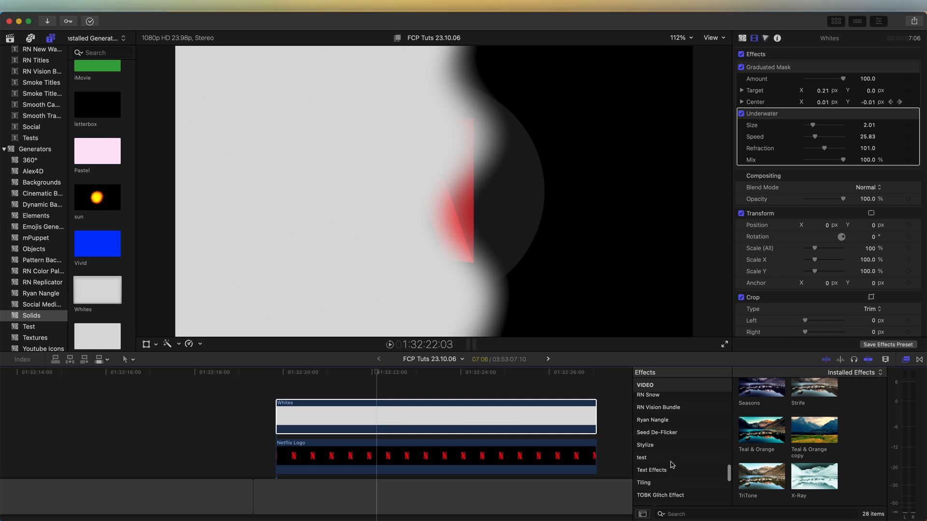
left_click(645, 445)
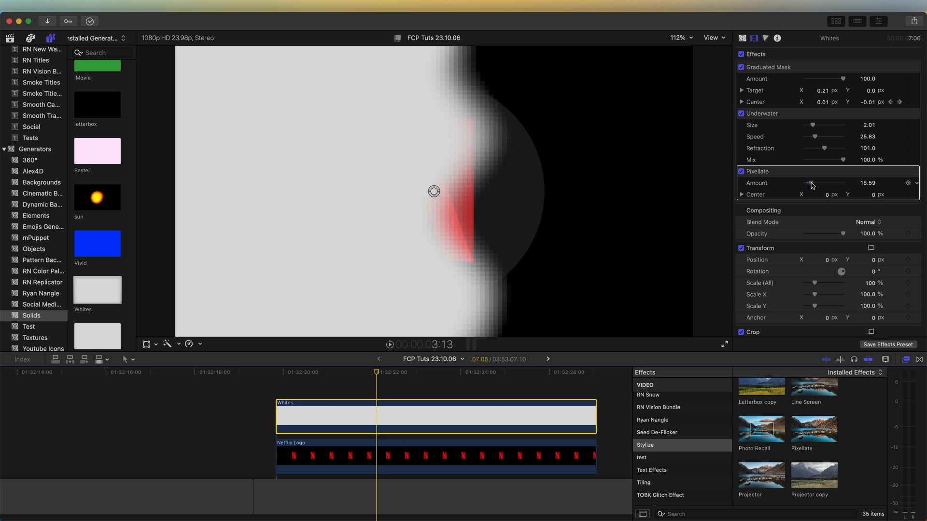
Settle the Pixellate amount at around 55 for large pixel blocks.
left_click_drag(811, 183, 827, 183)
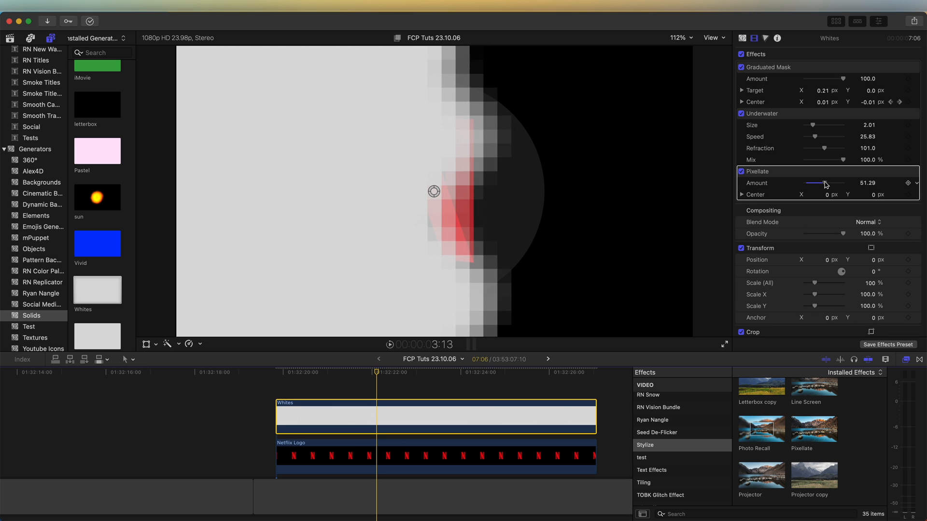
left_click_drag(822, 183, 845, 184)
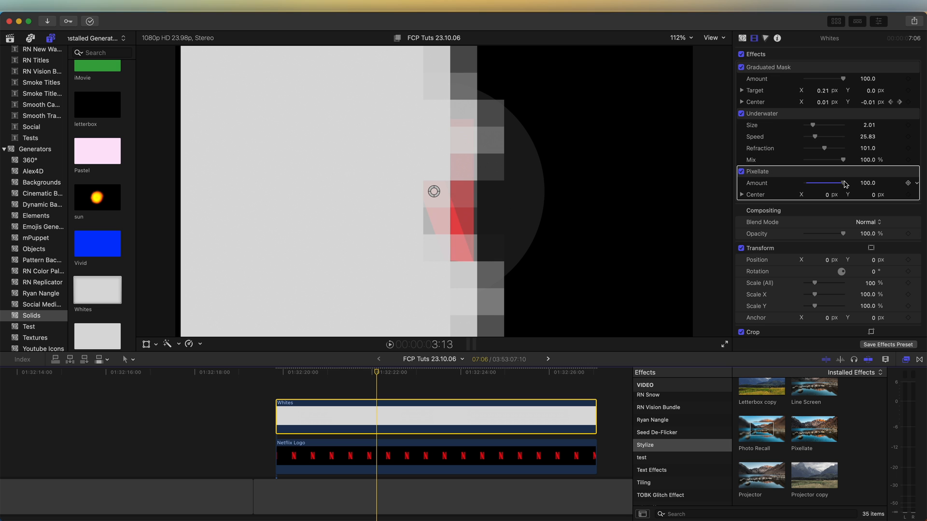
left_click_drag(839, 182, 816, 182)
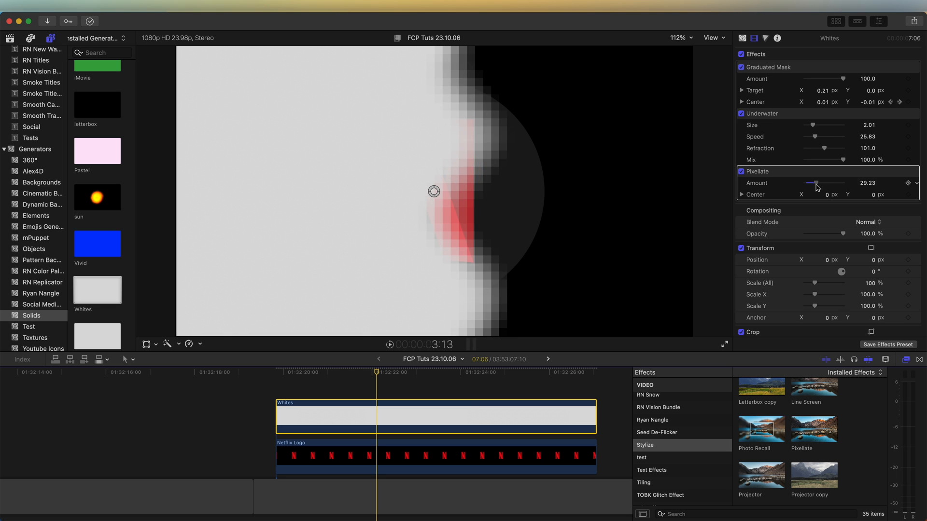
left_click_drag(816, 183, 828, 182)
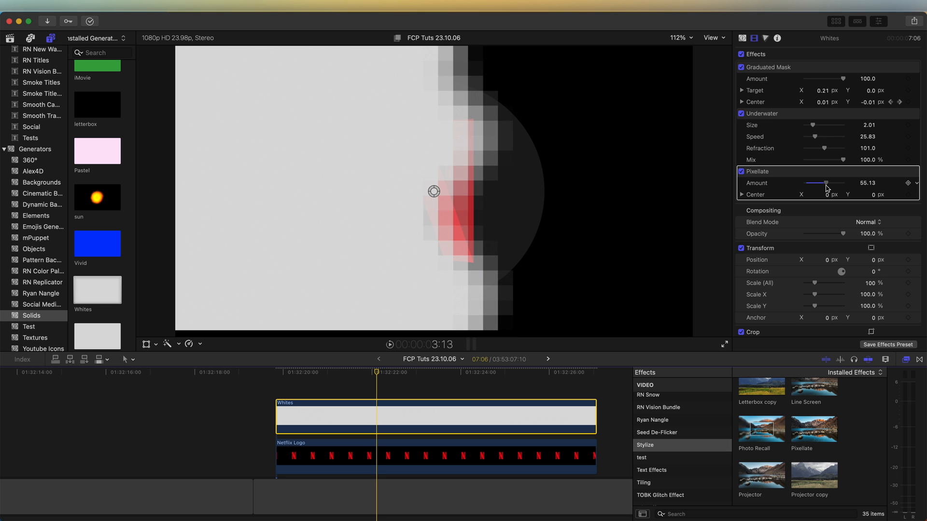
Zero the Underwater size and speed so the ripple stops animating.
left_click_drag(814, 125, 805, 126)
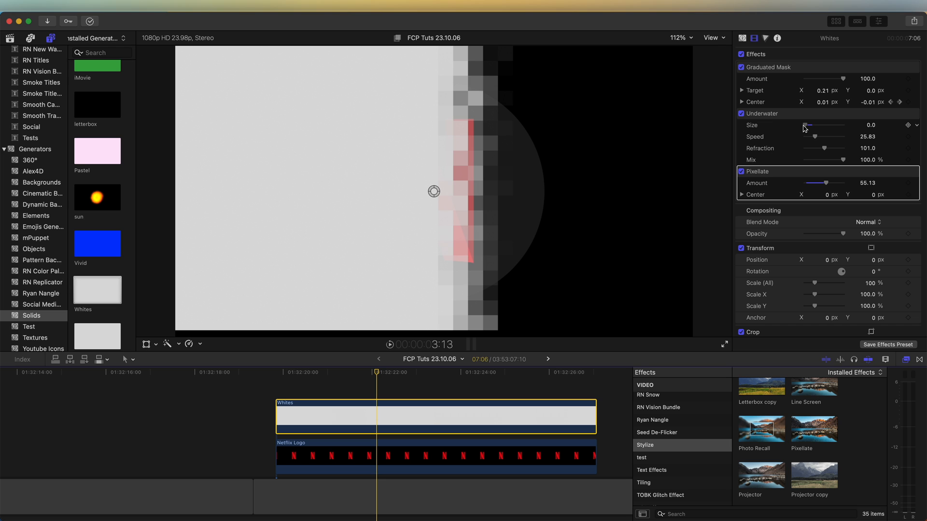
mouse_move(756, 130)
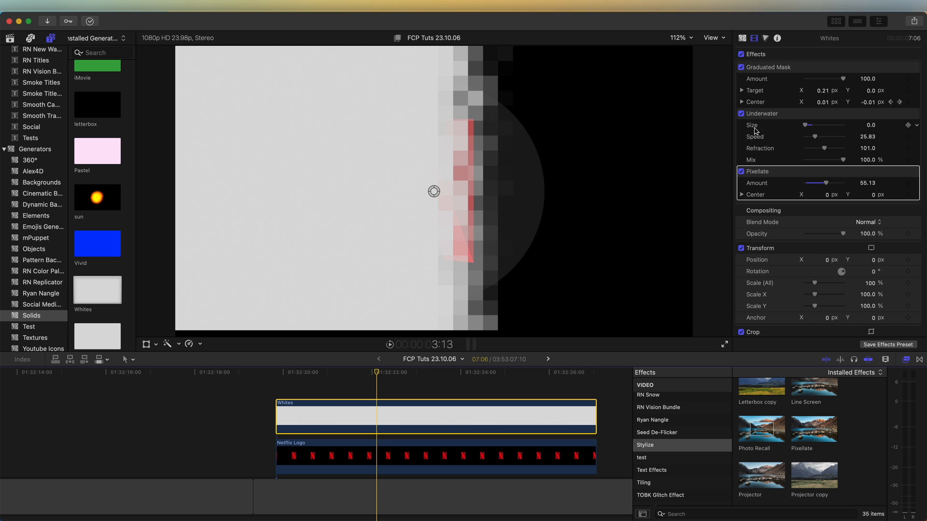
left_click_drag(833, 136, 805, 136)
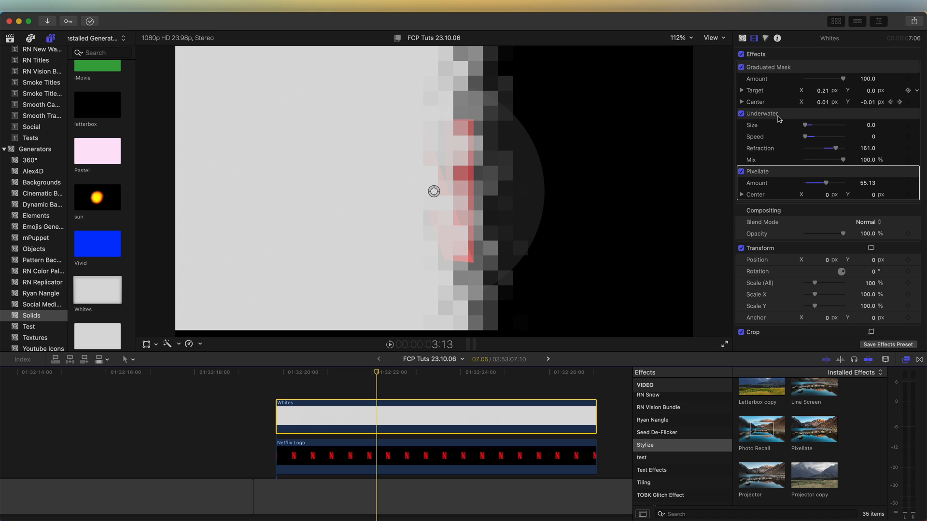
mouse_move(589, 144)
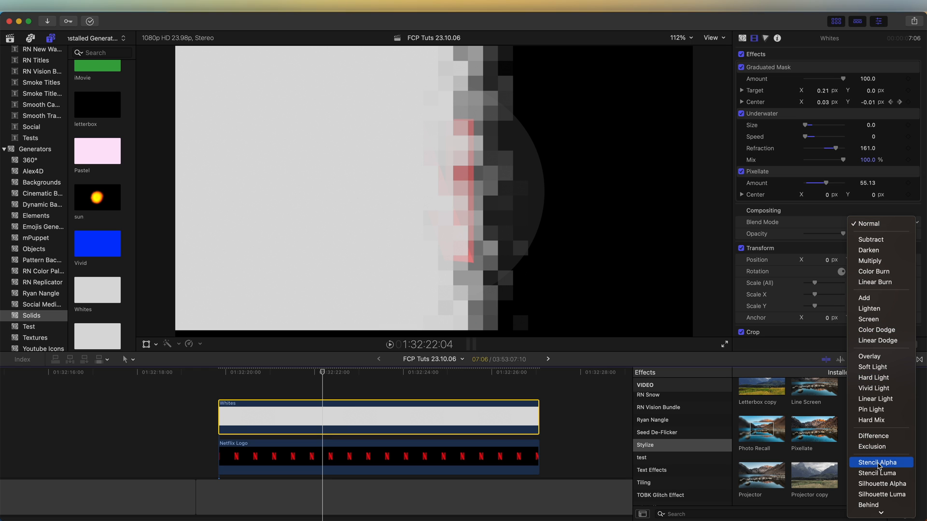
Set the Whites clip's blend mode to Stencil Alpha.
left_click(881, 463)
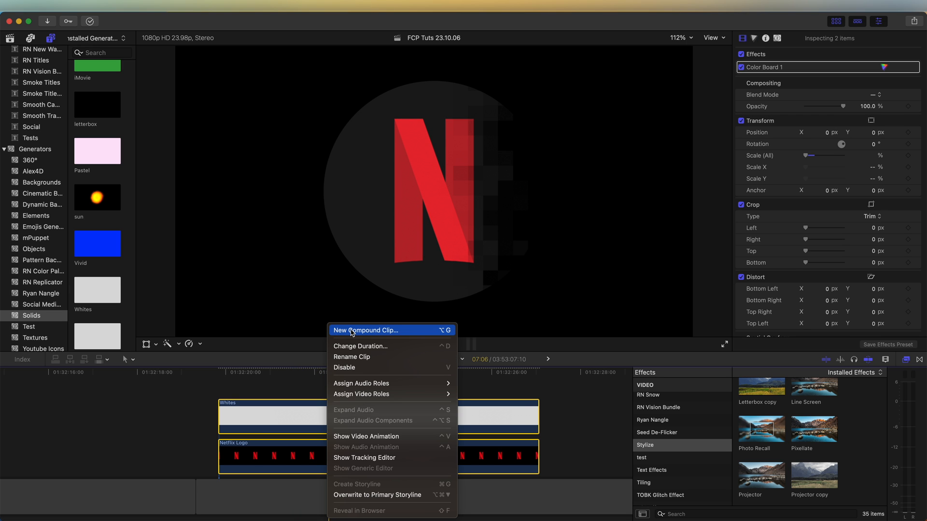
Create a New Compound Clip from the white wipe and Netflix logo clips.
left_click(367, 330)
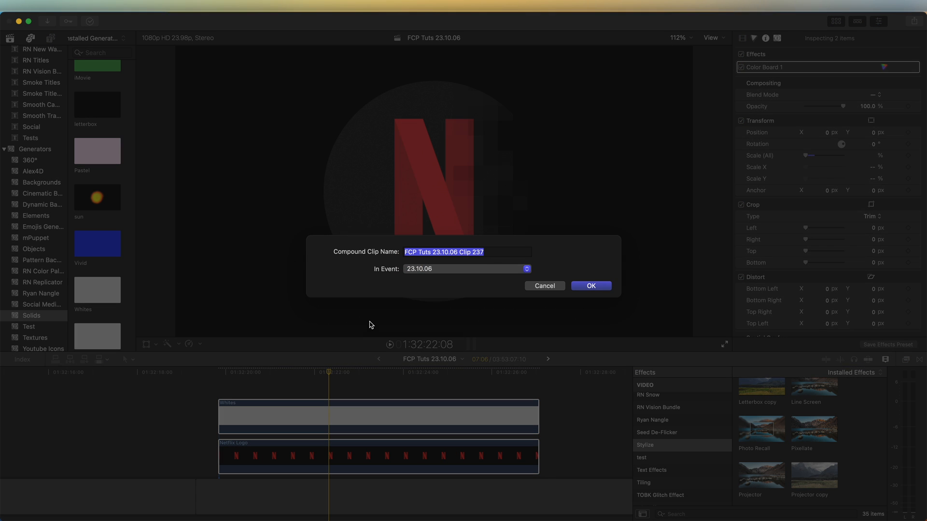
left_click(591, 286)
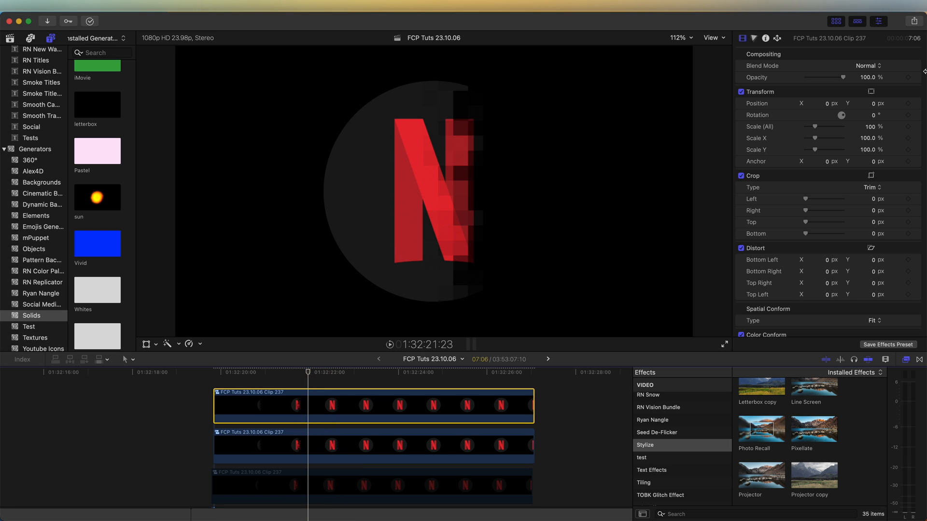
Set the top compound clip copy's blend mode to Silhouette Alpha.
left_click(867, 66)
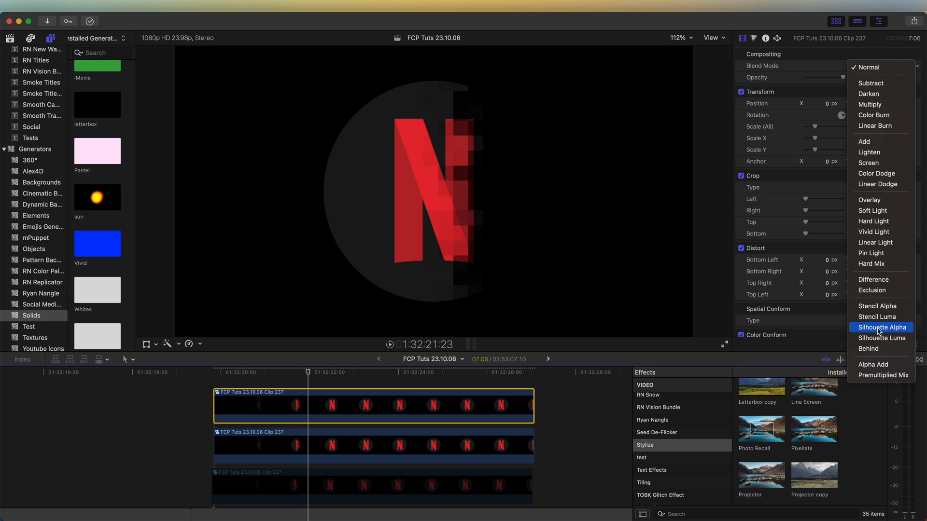
left_click(883, 328)
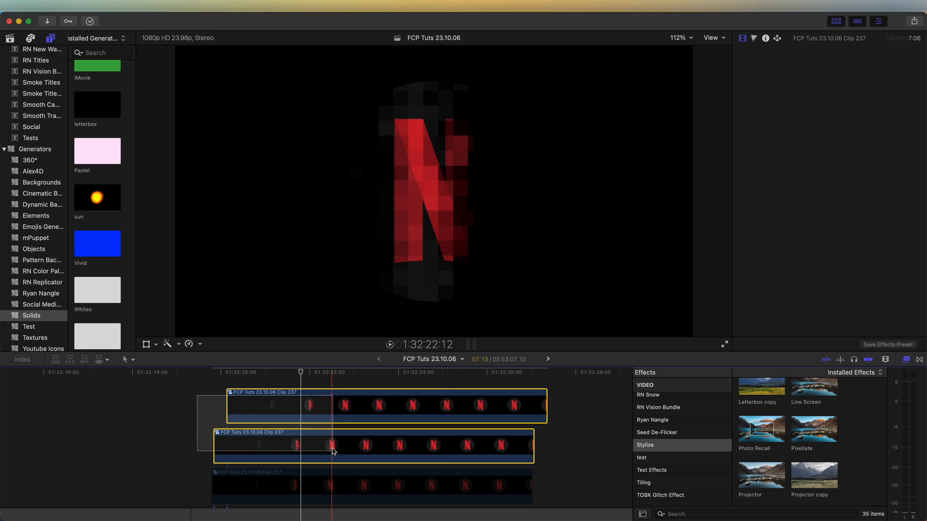
Bring up the context menu on the two selected upper copies for New Compound Clip.
right_click(334, 447)
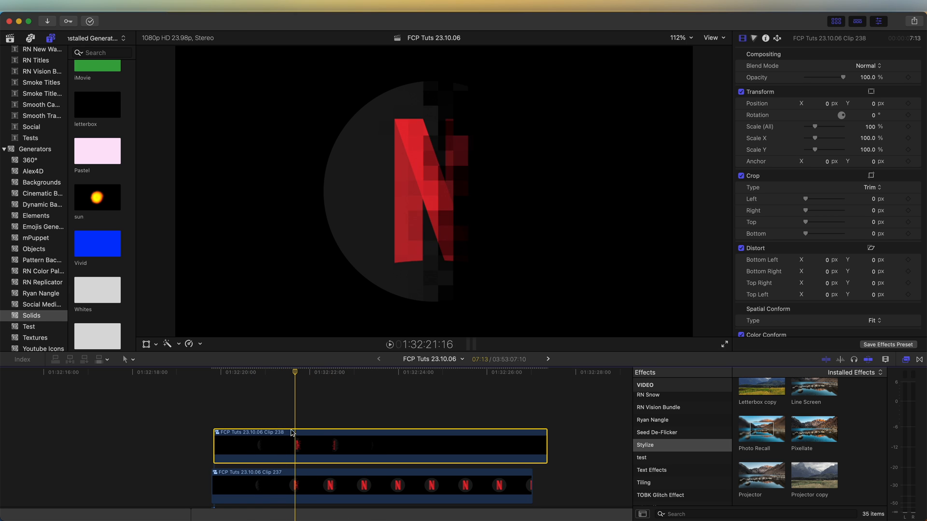
mouse_move(543, 218)
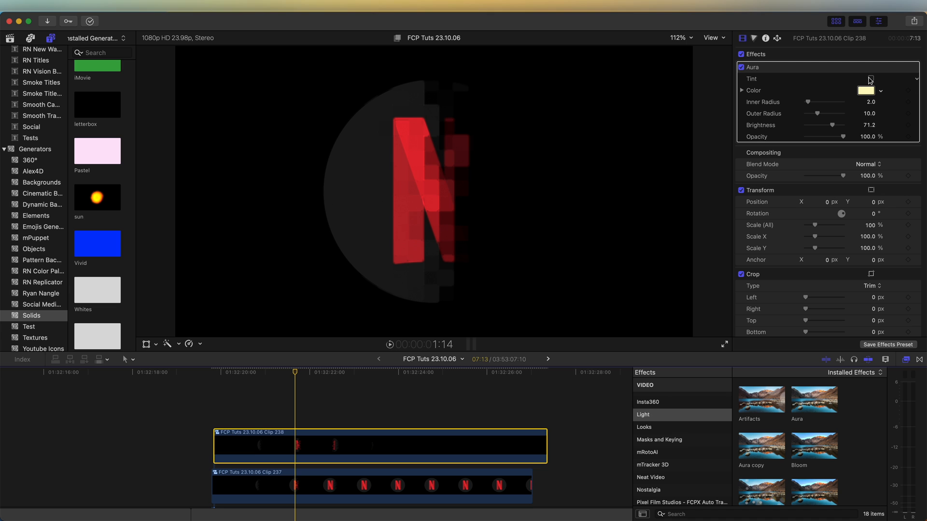
Tint the Aura pure red with inner radius 4 and brightness 100.
left_click(870, 78)
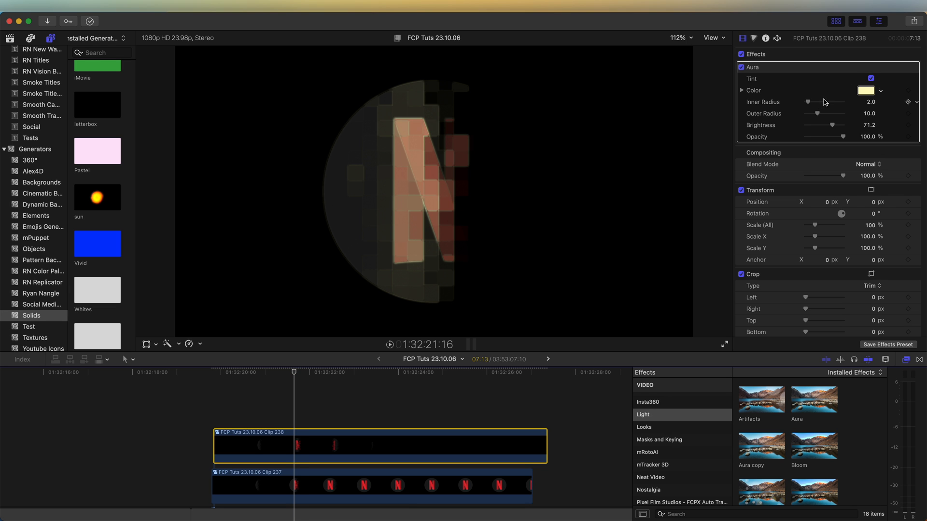
left_click(865, 91)
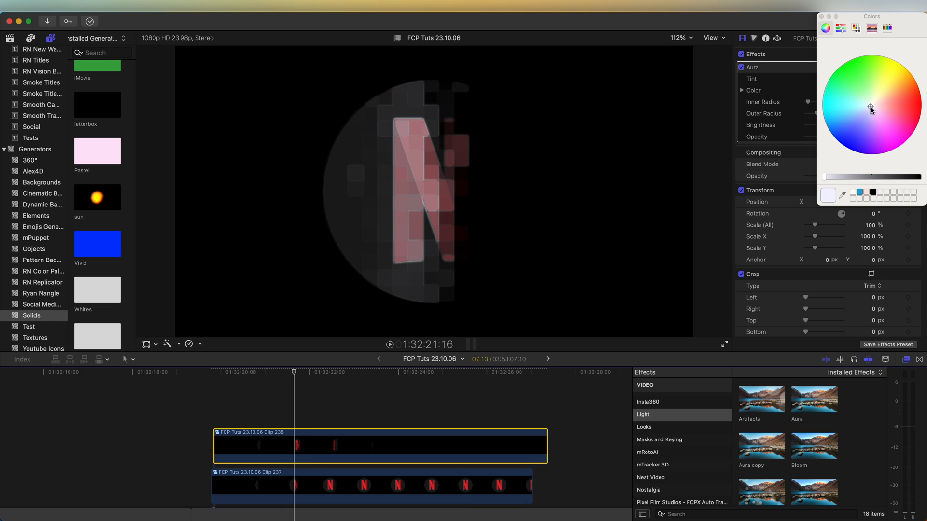
left_click(897, 107)
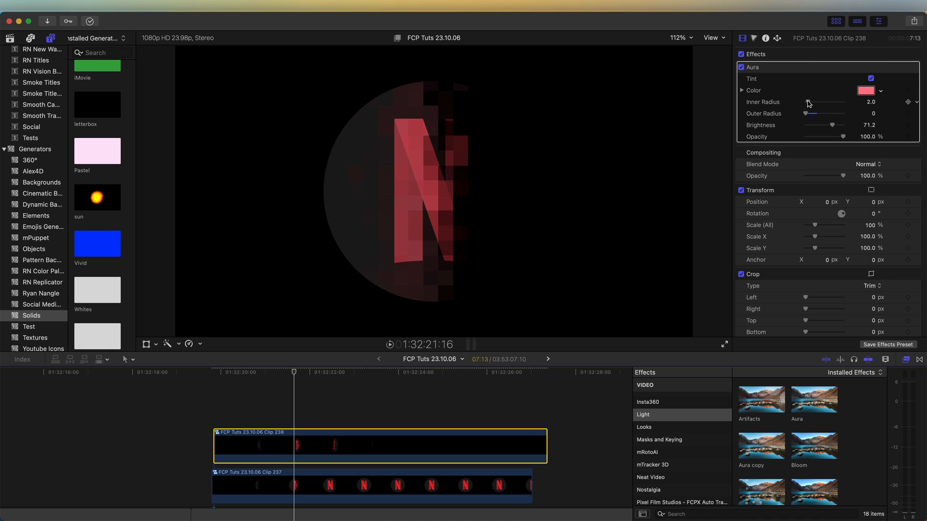
left_click_drag(816, 105, 825, 105)
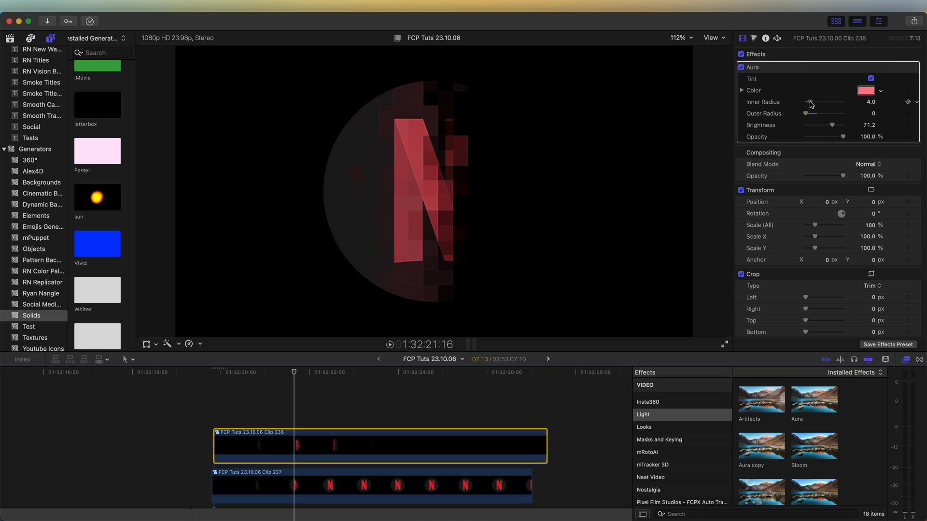
left_click_drag(830, 124, 839, 124)
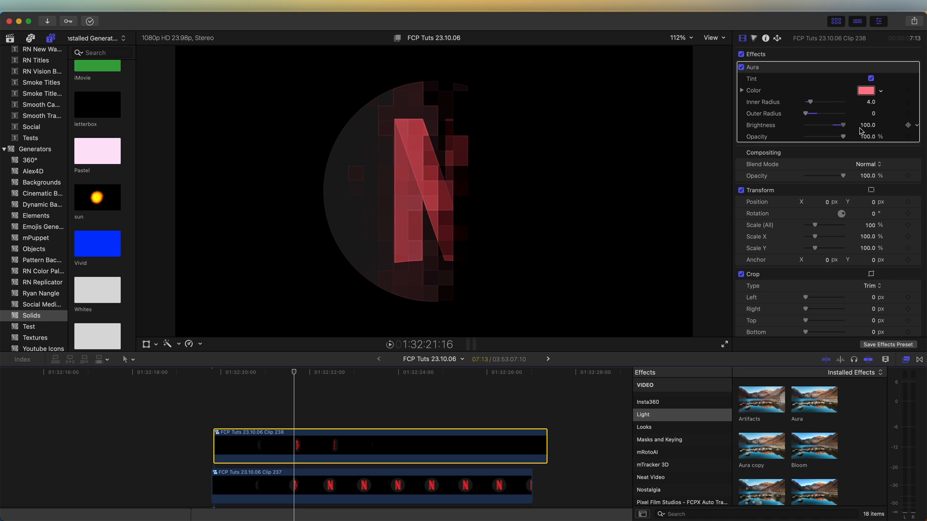
left_click(866, 91)
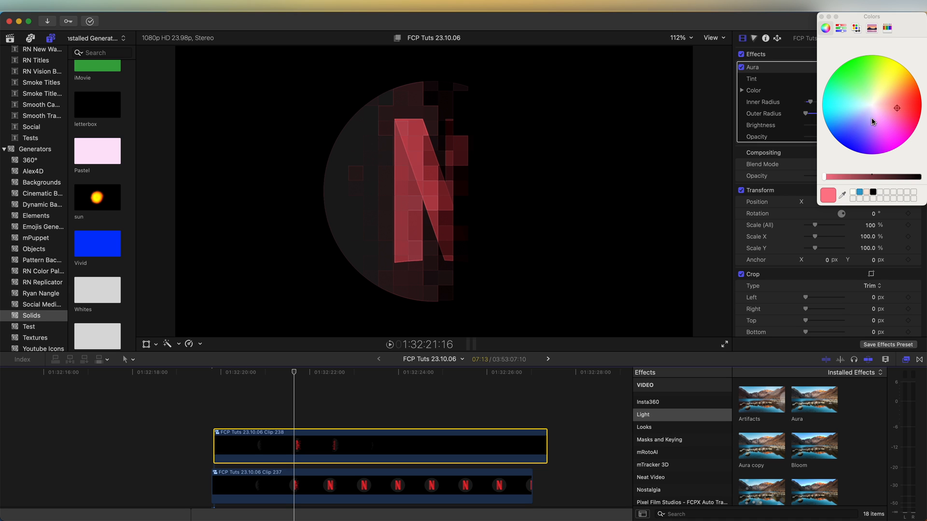
left_click(872, 121)
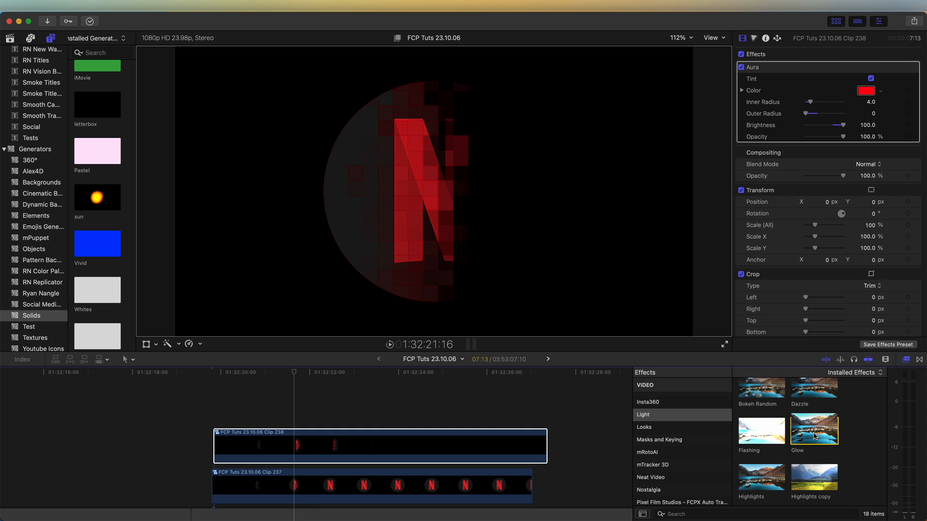
Apply Glow, then set Hue/Saturation to hue 0, saturation 1.03 and value 2.0.
double_click(814, 430)
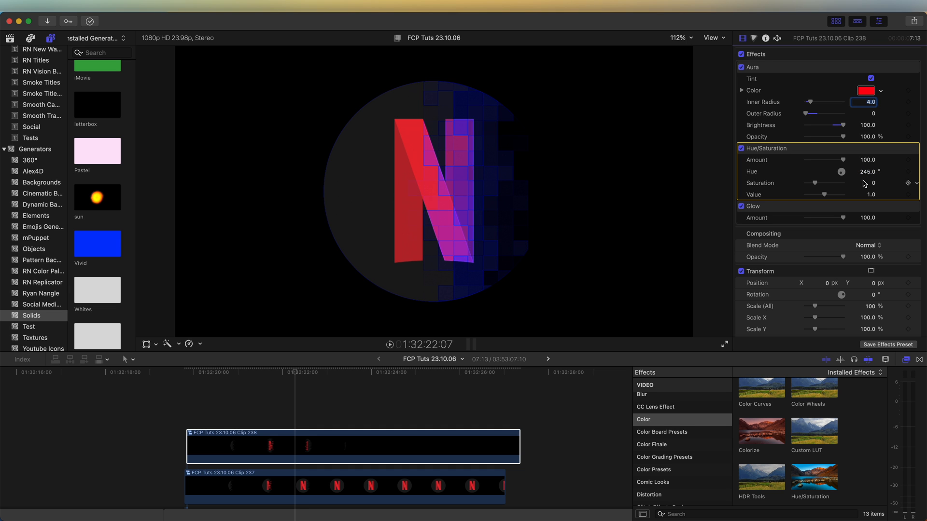
left_click_drag(891, 172, 841, 171)
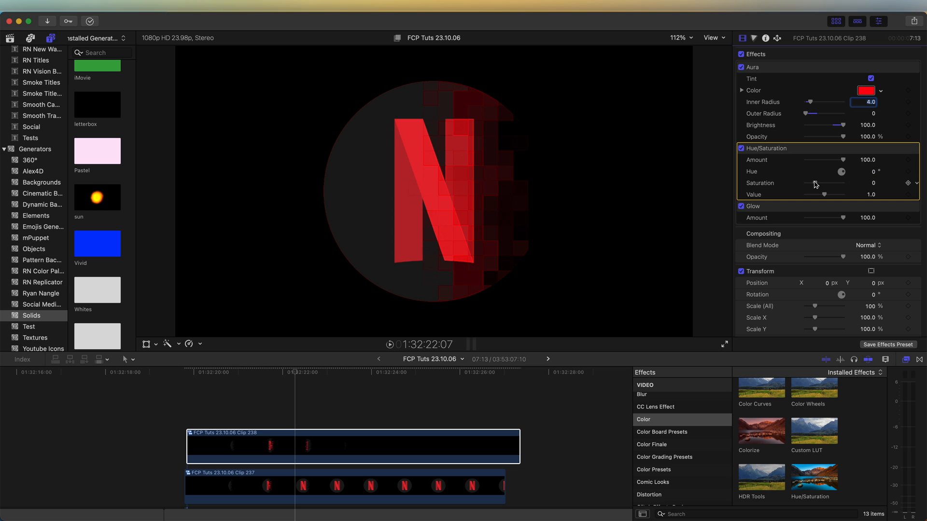
left_click_drag(819, 194, 830, 194)
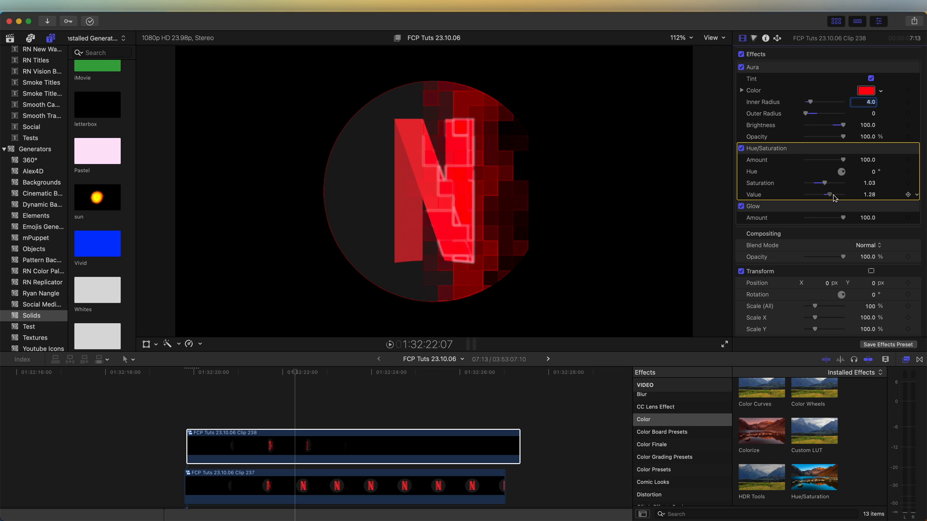
left_click_drag(834, 194, 823, 194)
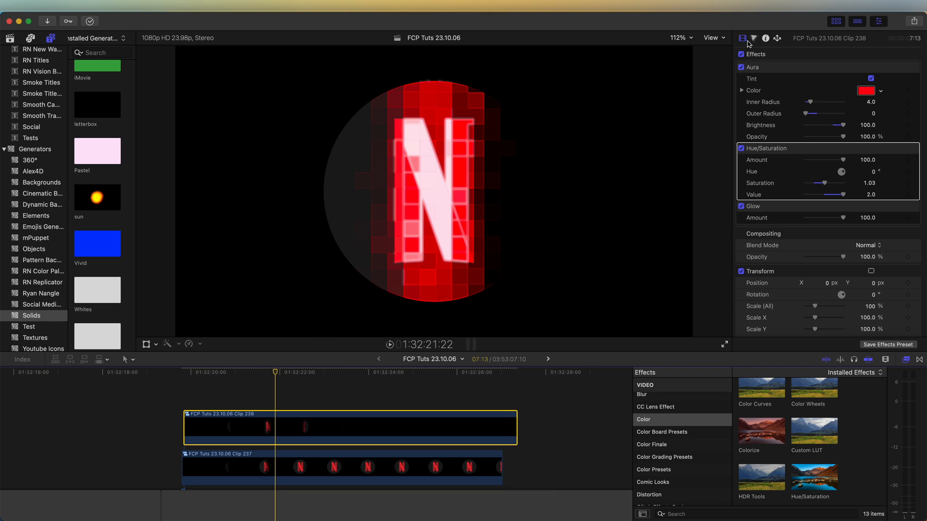
Lift the middle of the Luma curve in the Color inspector to brighten the logo.
left_click(754, 38)
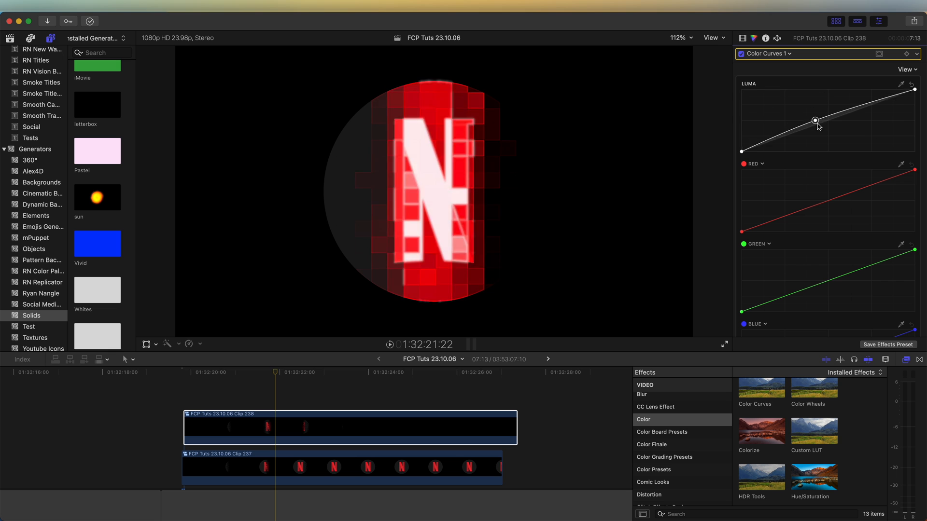
left_click_drag(815, 120, 777, 96)
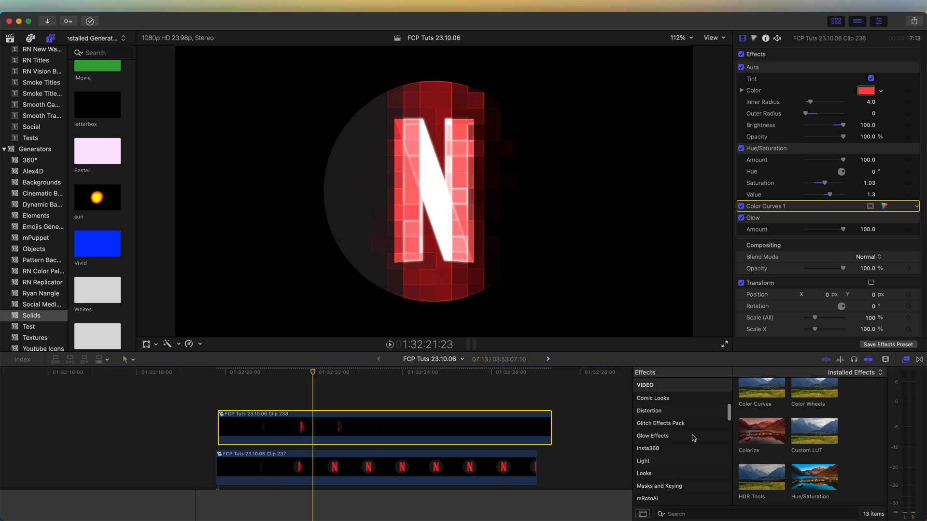
Apply the Bad TV effect from the Stylize category to the logo clip.
scroll("down", 3)
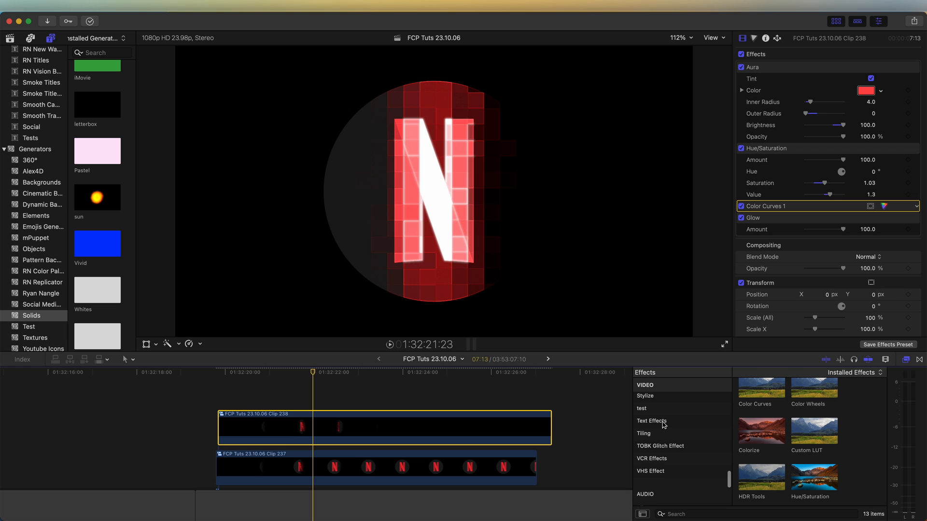
left_click(645, 425)
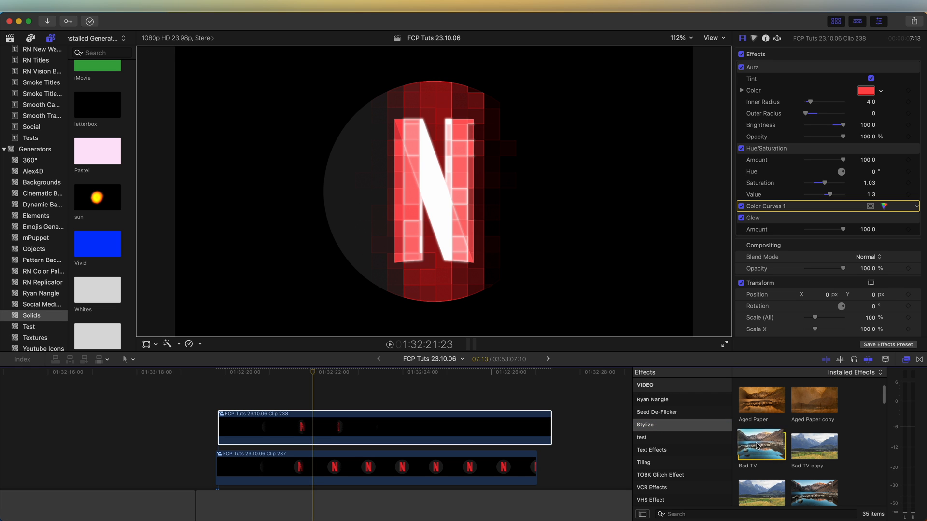
double_click(760, 447)
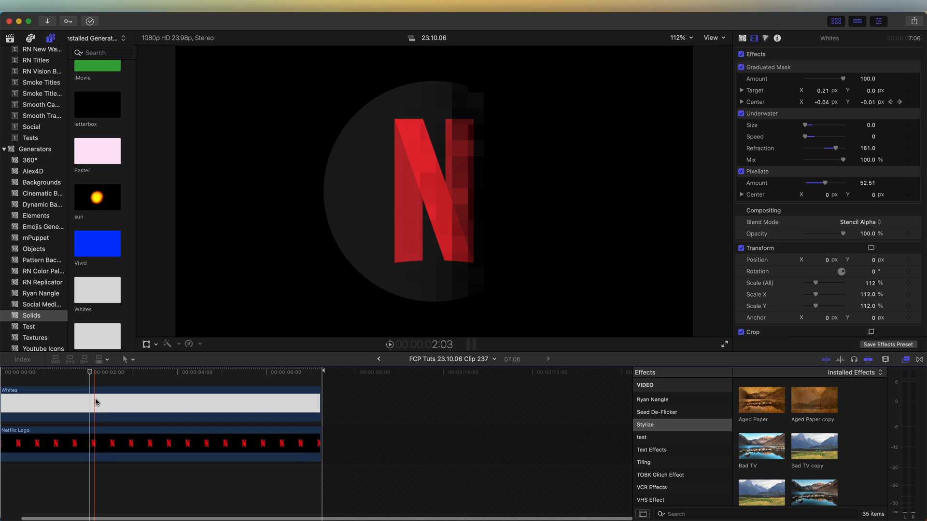
On the Whites solid, settle the Pixellate amount around 44 after trying the maximum.
left_click(71, 404)
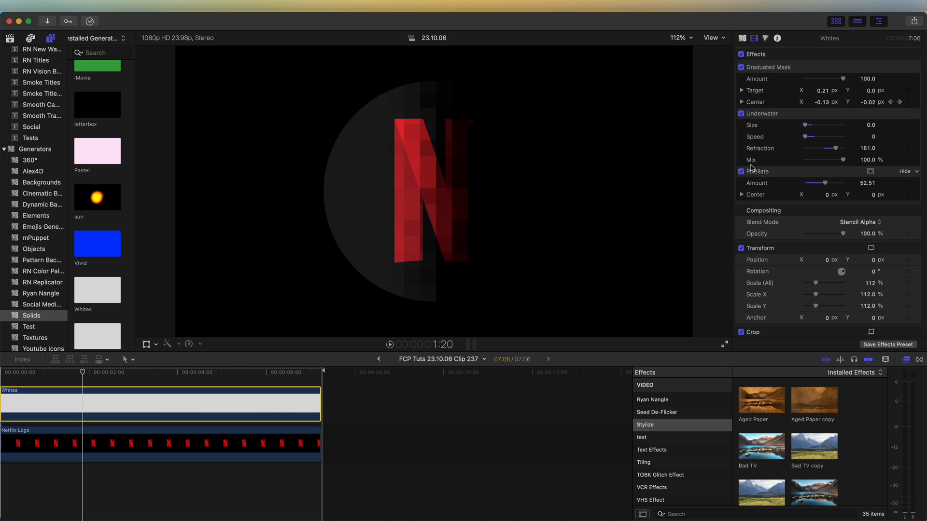
left_click_drag(824, 182, 814, 183)
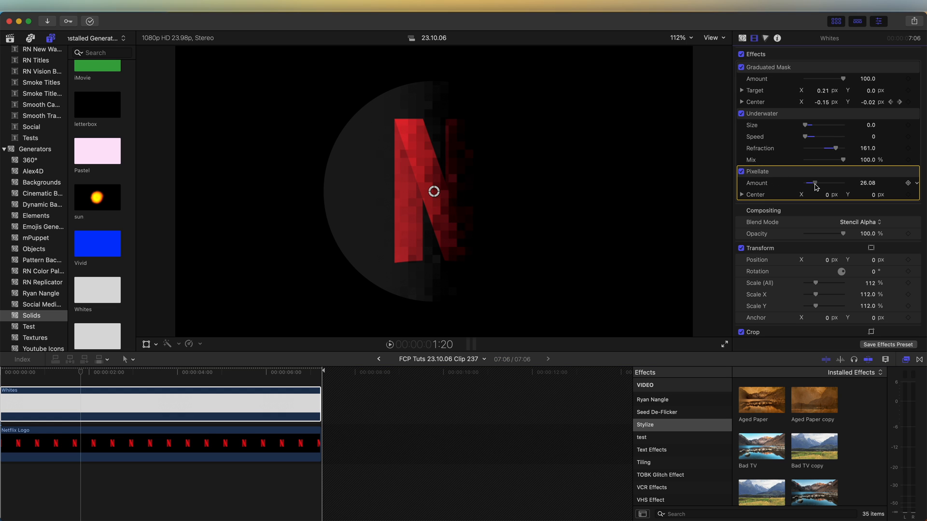
left_click_drag(815, 182, 842, 182)
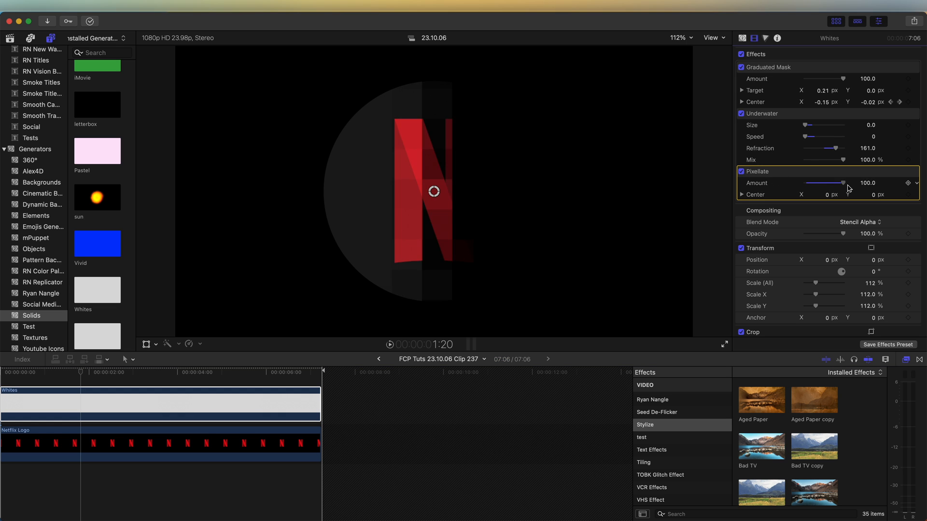
left_click_drag(845, 183, 822, 183)
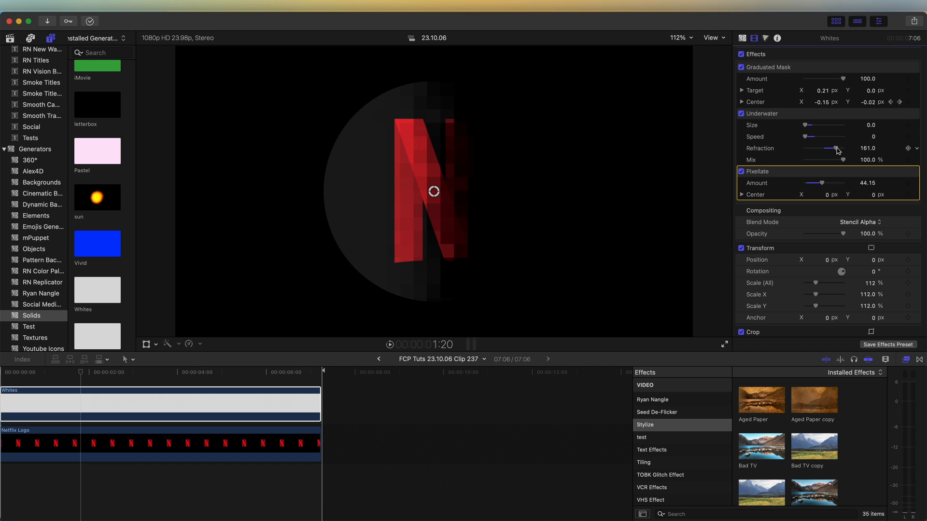
left_click_drag(834, 148, 805, 149)
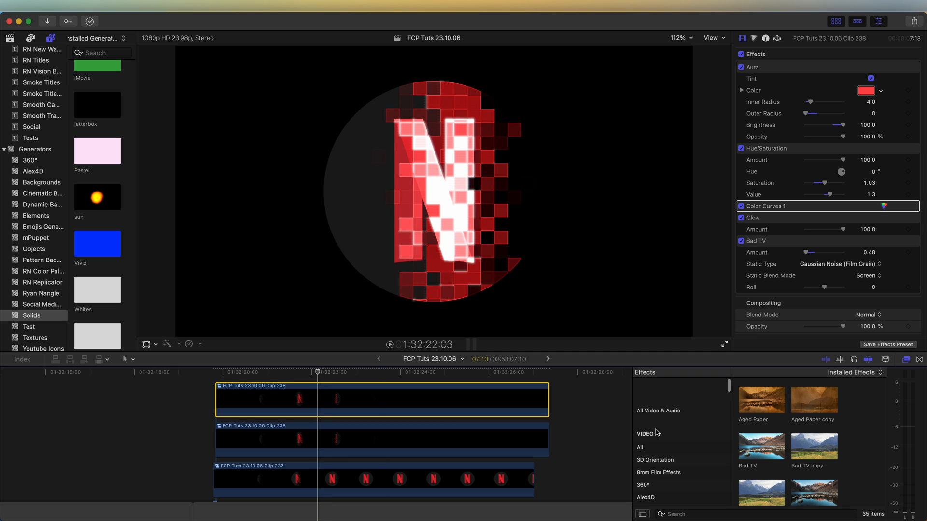
Add a Gaussian blur with Blur Boost 2.36 and set the blend mode to Add.
left_click(641, 454)
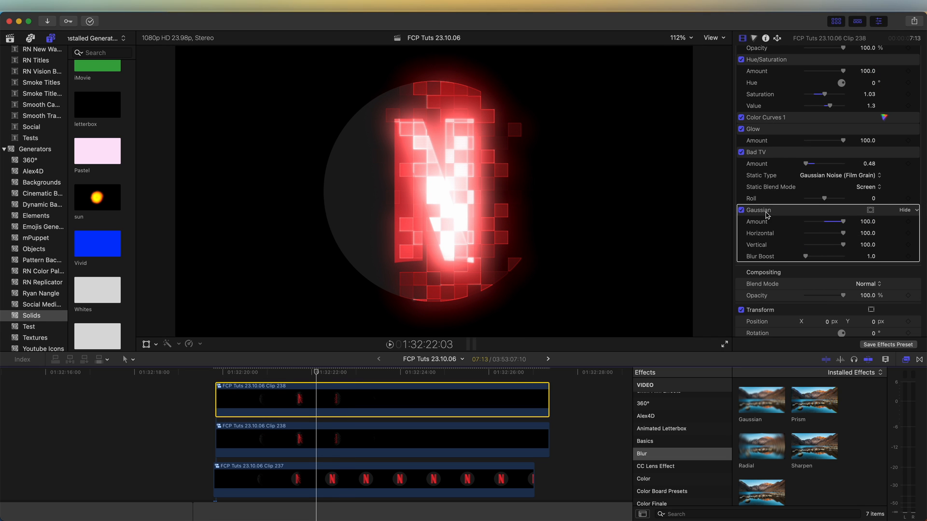
left_click(866, 284)
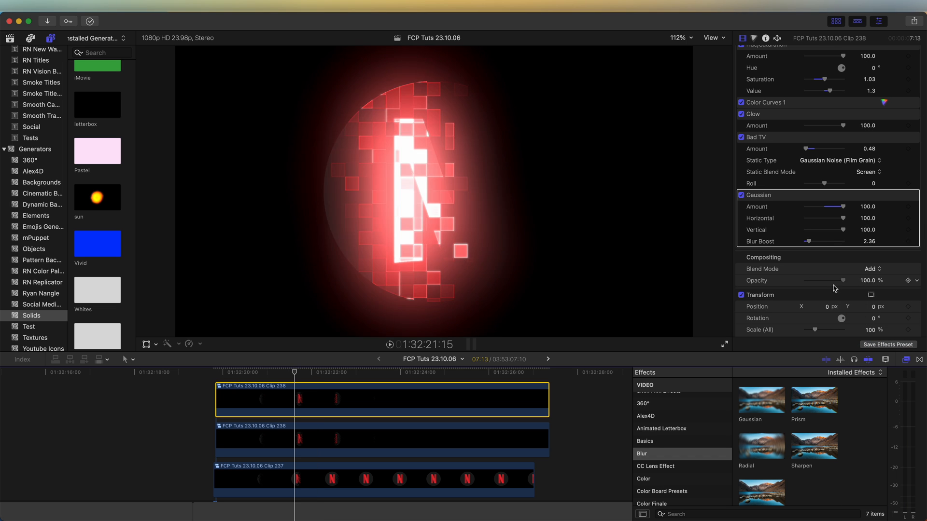
left_click_drag(846, 281, 822, 281)
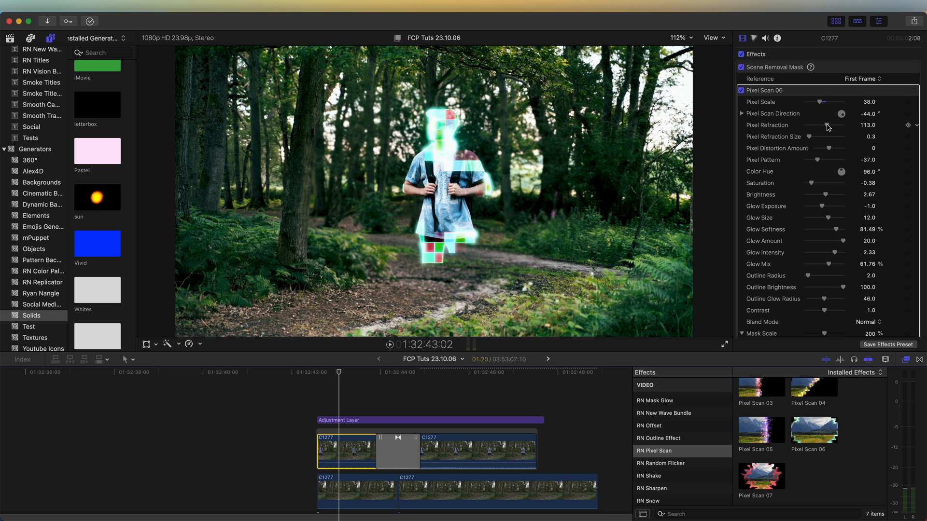
Tweak pixel refraction on the forest shot, then apply Pixel Scan 06 to the title.
left_click_drag(828, 126, 847, 125)
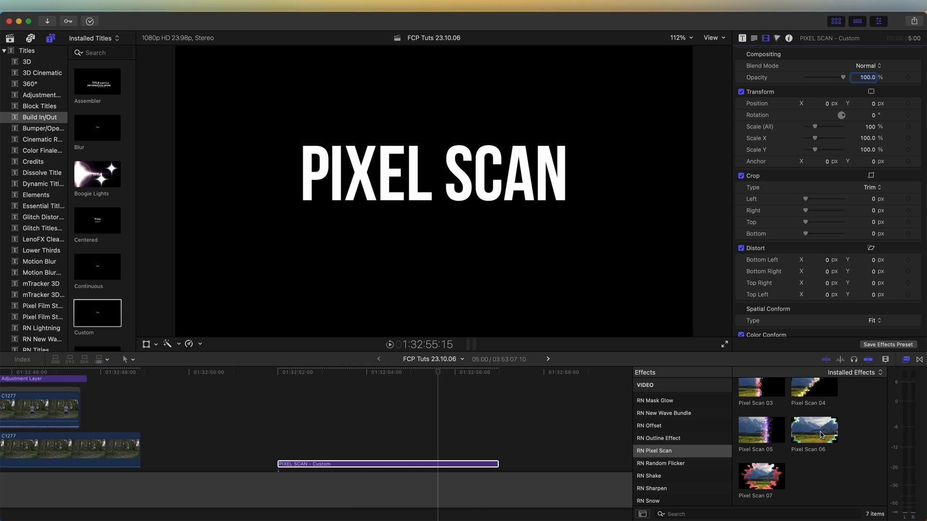
double_click(814, 430)
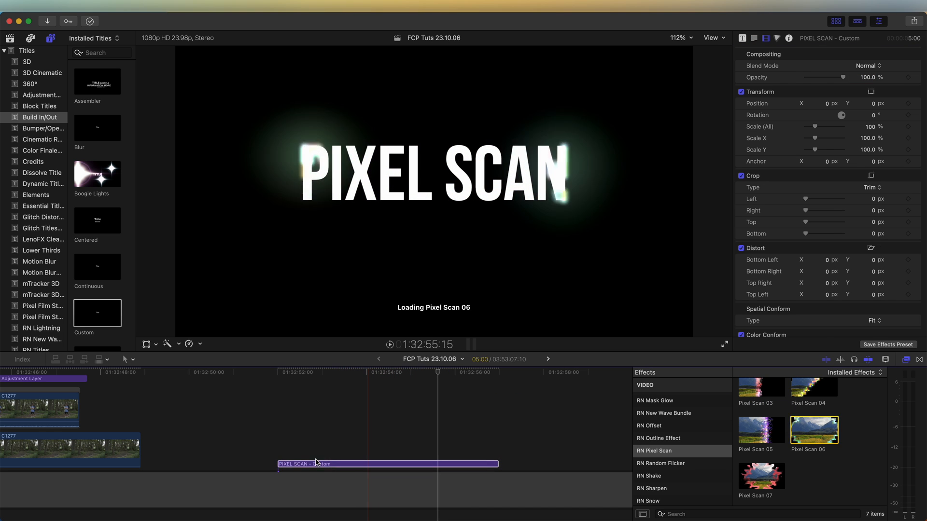